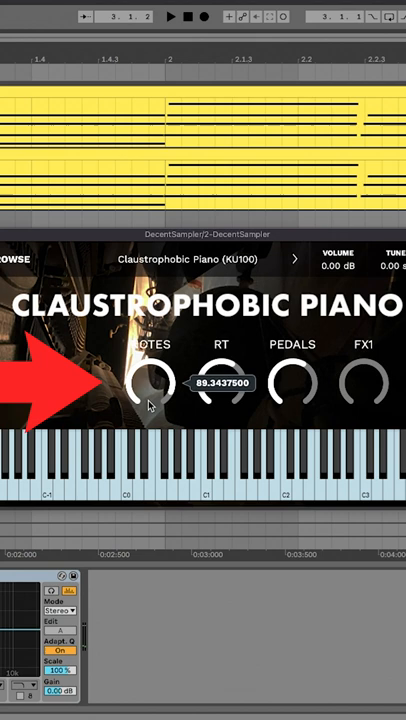
- Start playback so the Claustrophobic Piano chords play with Notes at about 89
{"action": "left_click", "coordinate": [170, 17]}
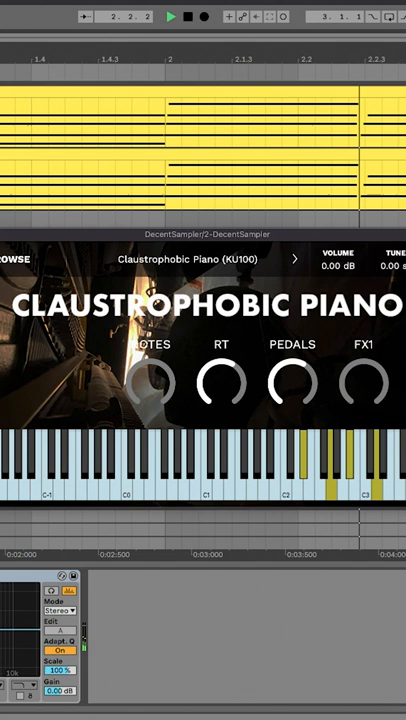